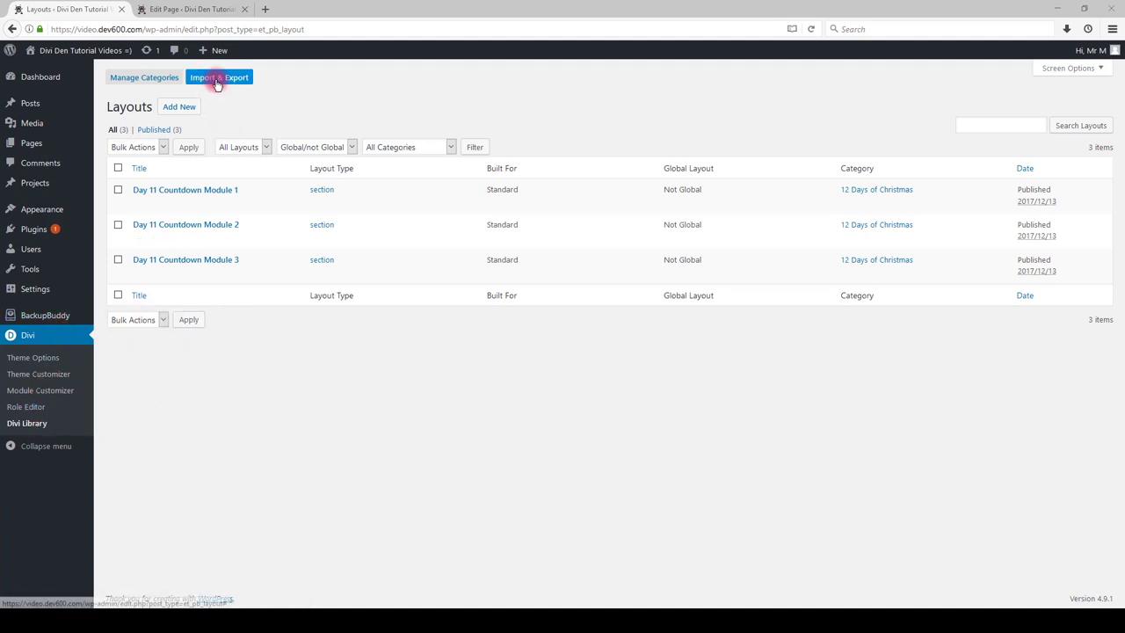
Try importing the day_11_countdown_module JSON layout files through the layout import options.
left_click(218, 77)
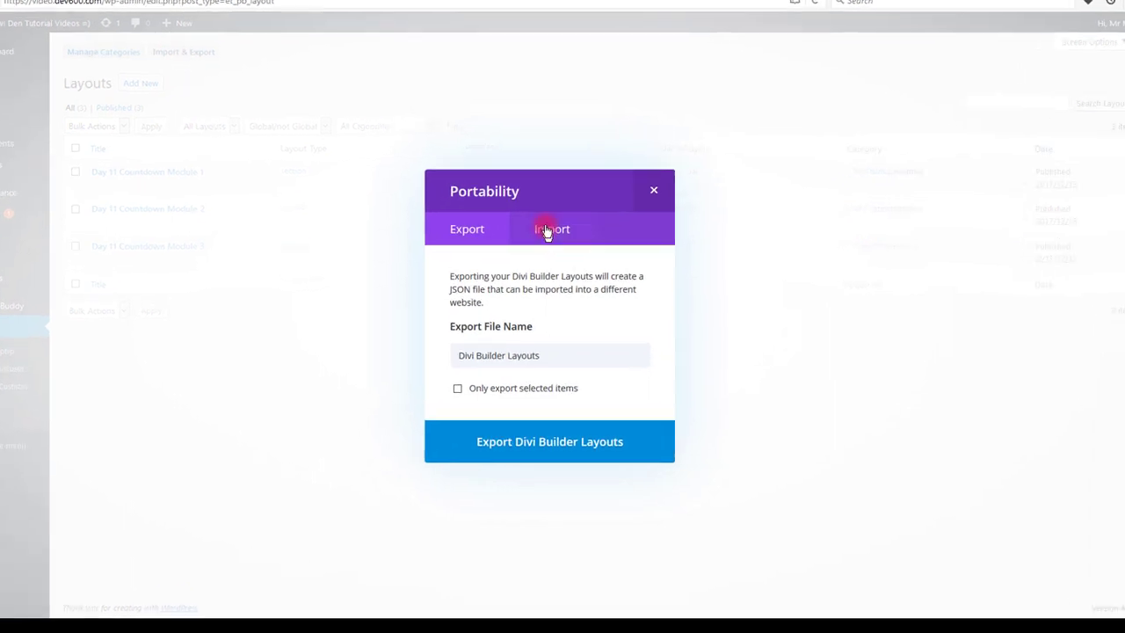
left_click(552, 228)
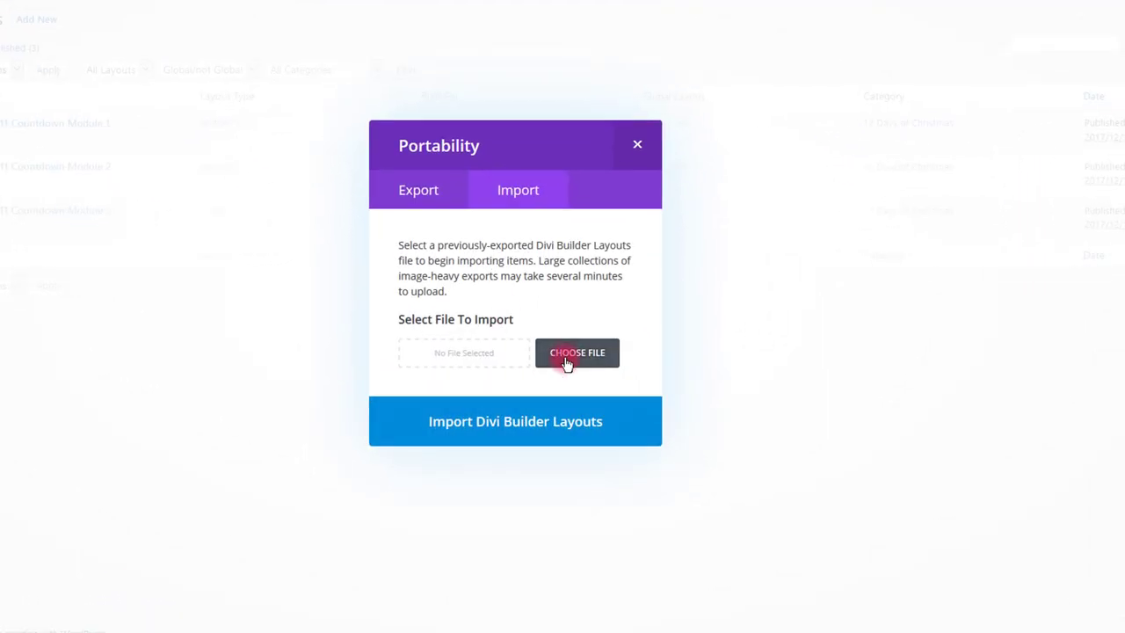
left_click(577, 353)
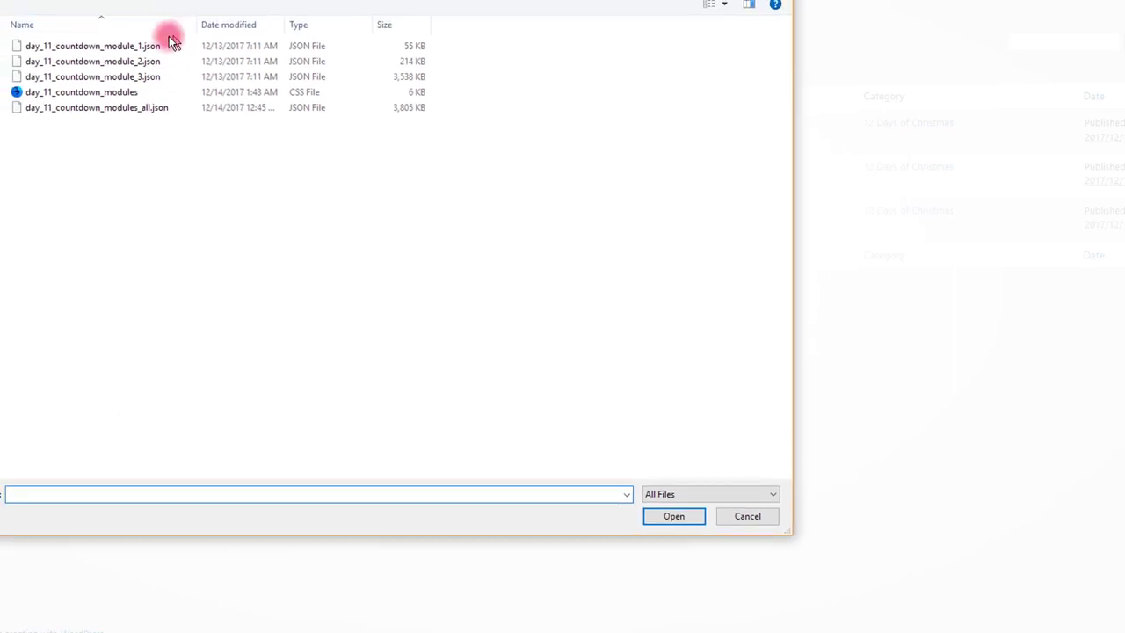
left_click(93, 61)
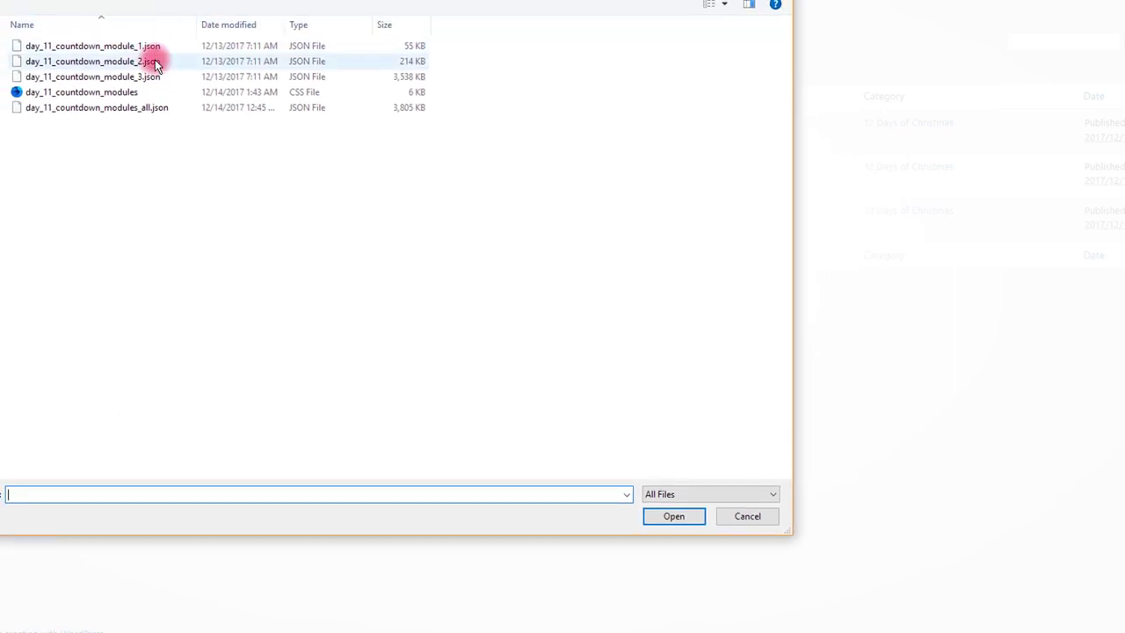
left_click(92, 77)
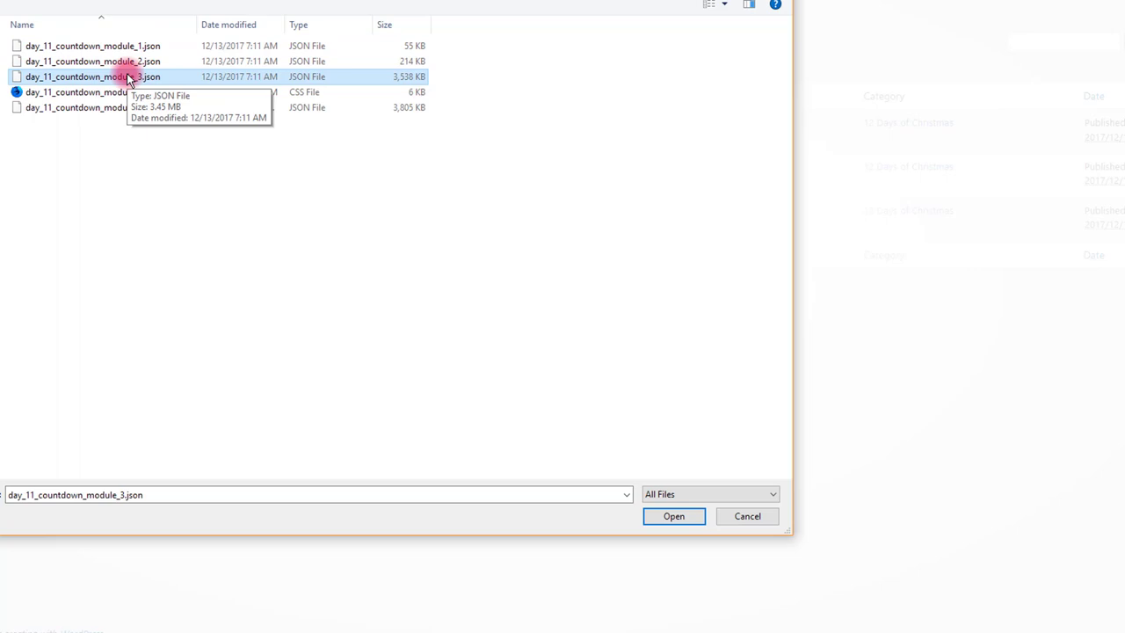
left_click(93, 45)
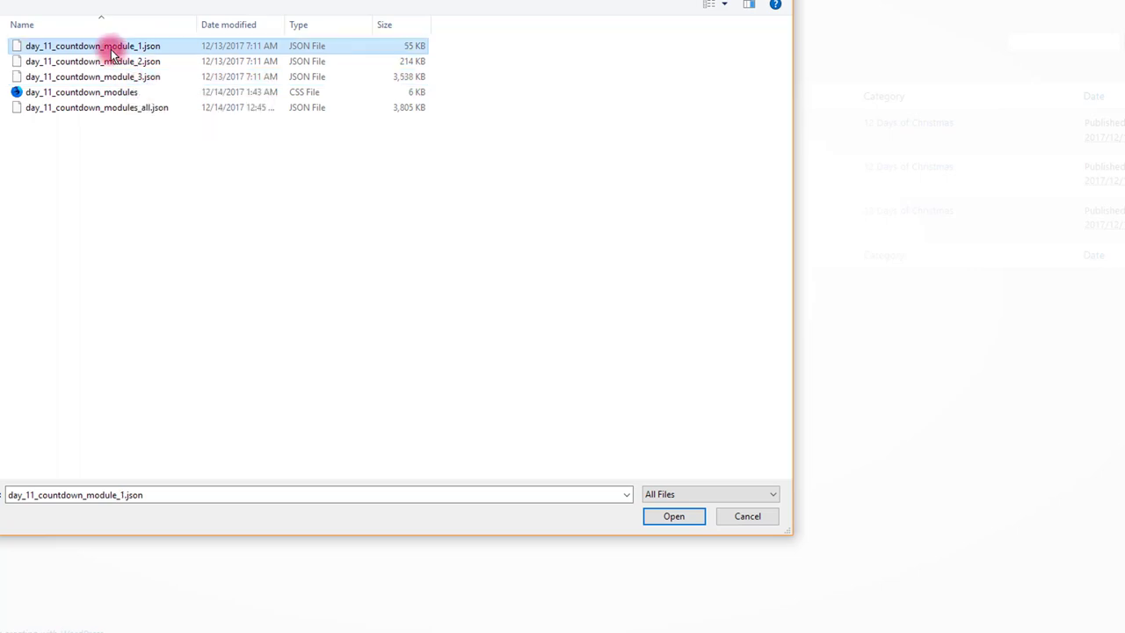
left_click(93, 76)
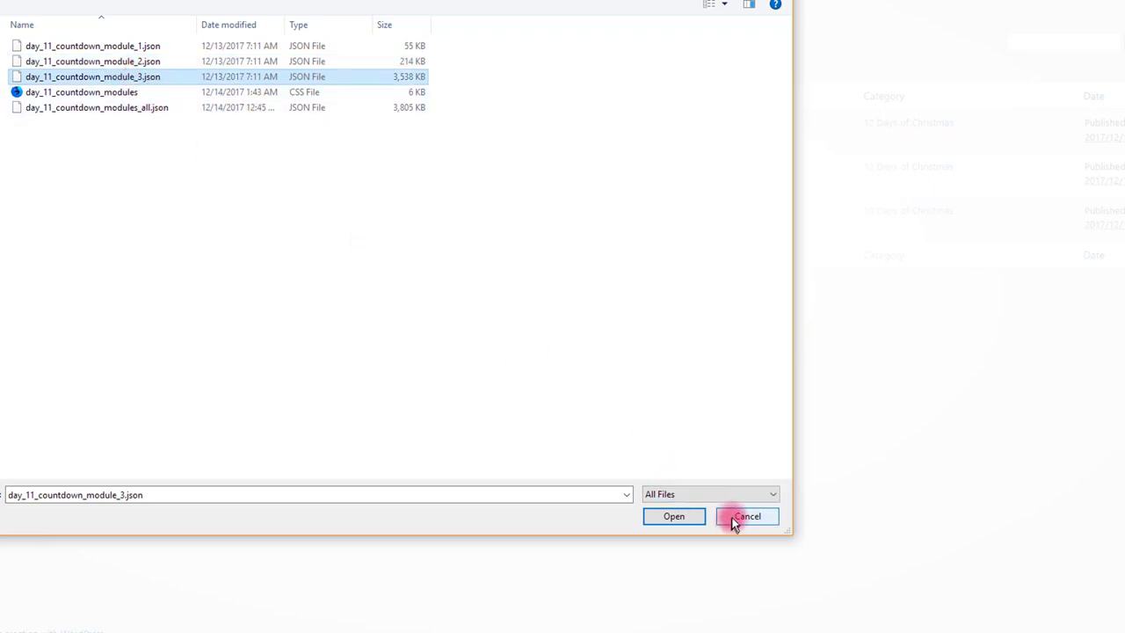
left_click(746, 516)
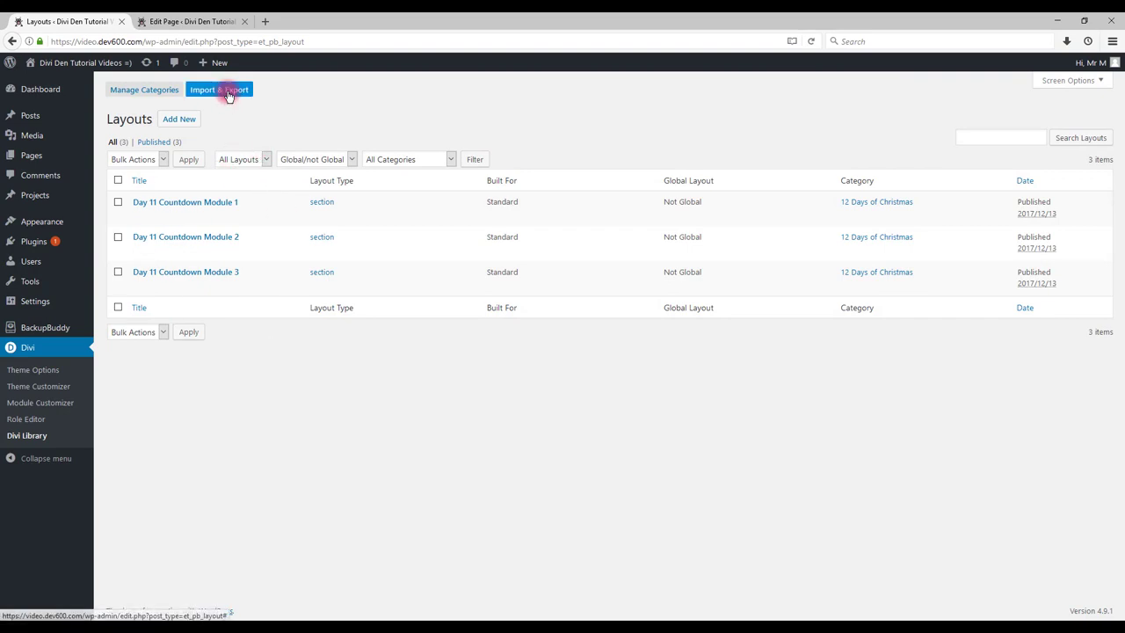
left_click(219, 88)
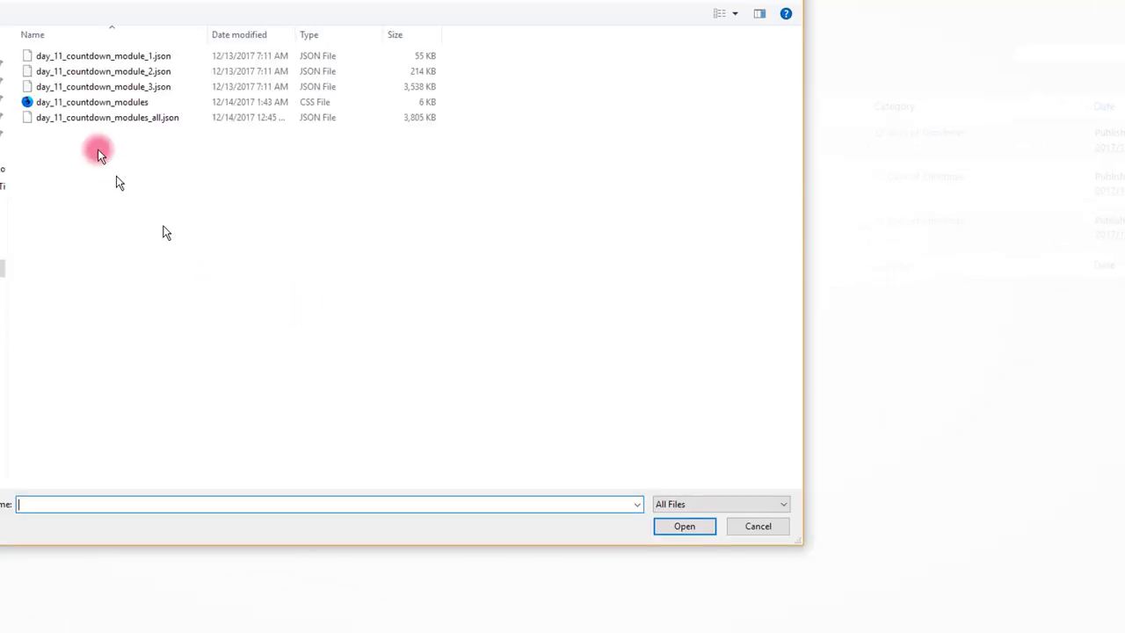
left_click(93, 102)
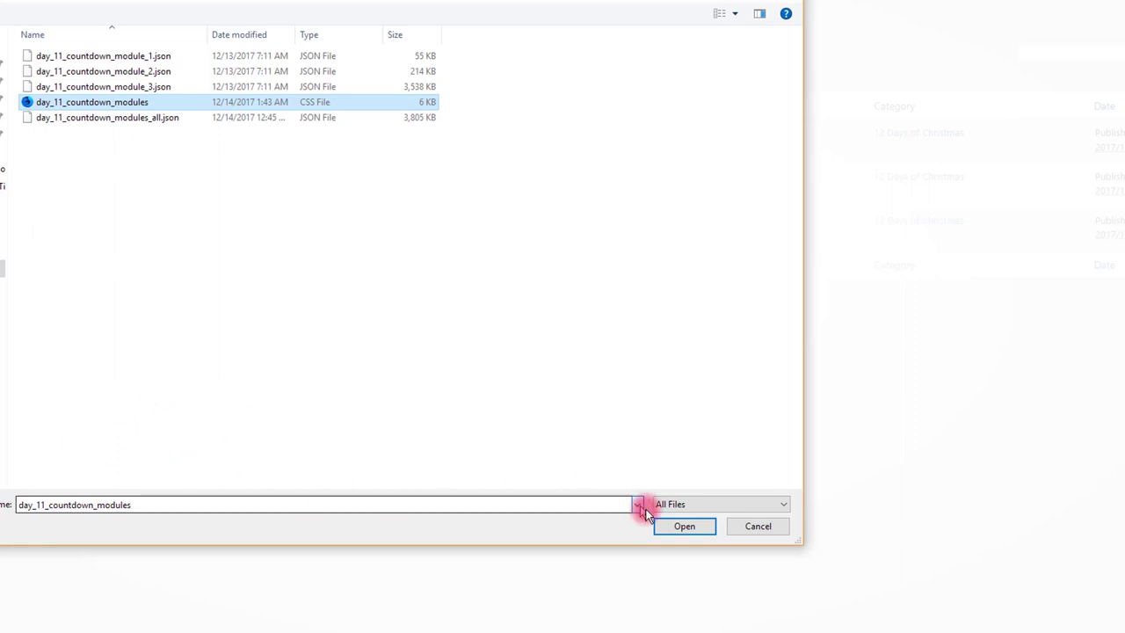
left_click(684, 525)
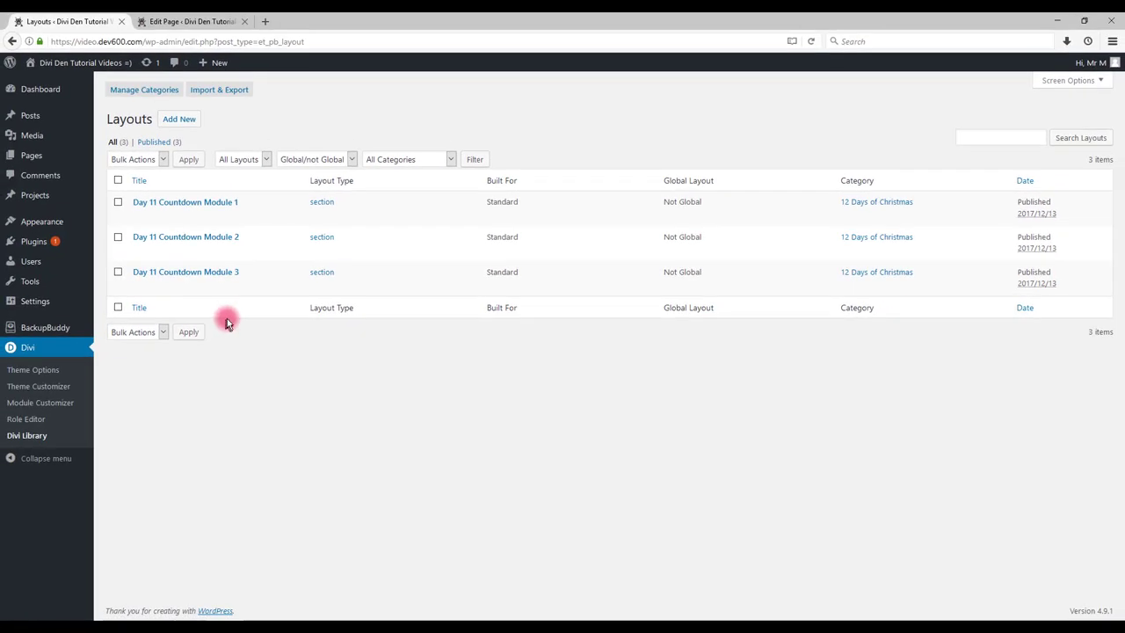
Load Day 11 Countdown Module 2 and another library layout onto the page, then update it.
left_click(189, 21)
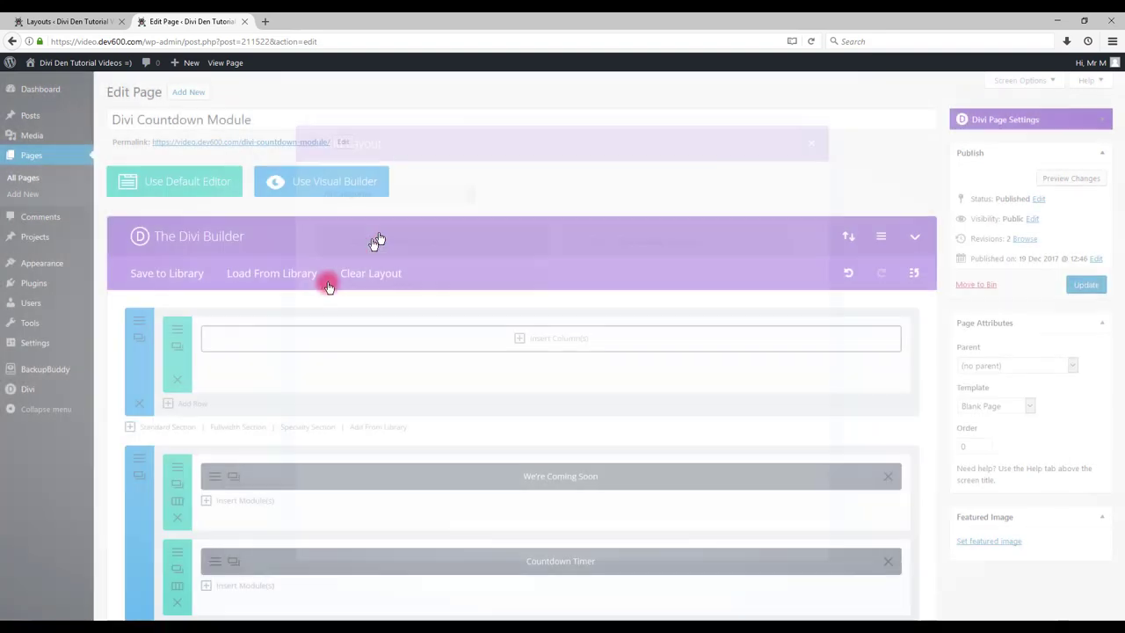
scroll("down", 3)
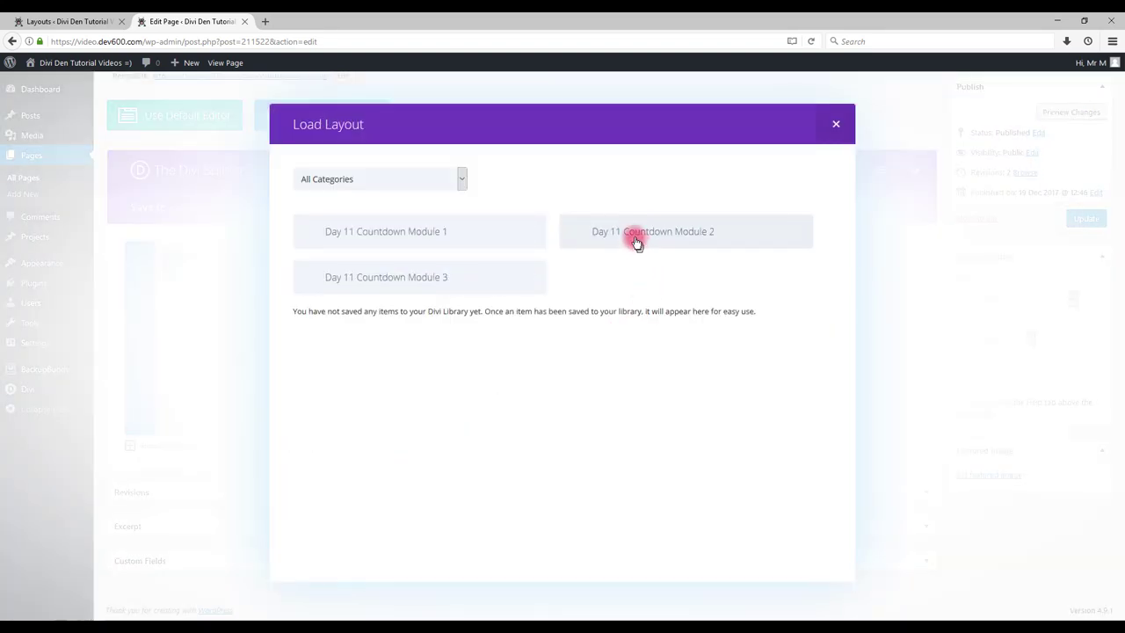
left_click(653, 231)
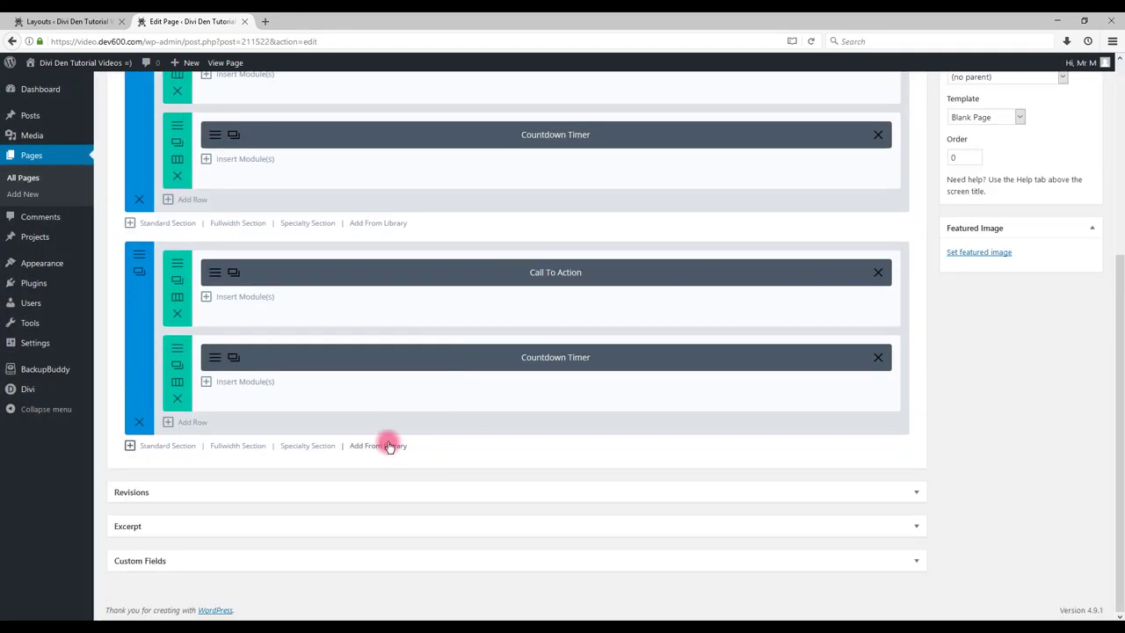
left_click(378, 446)
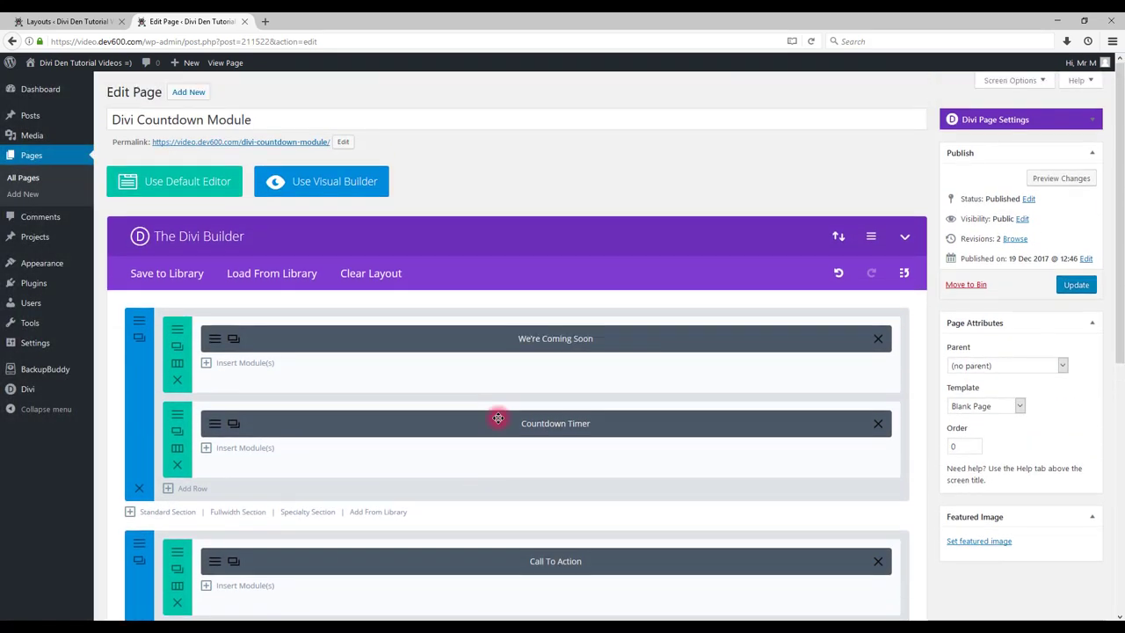
mouse_move(435, 345)
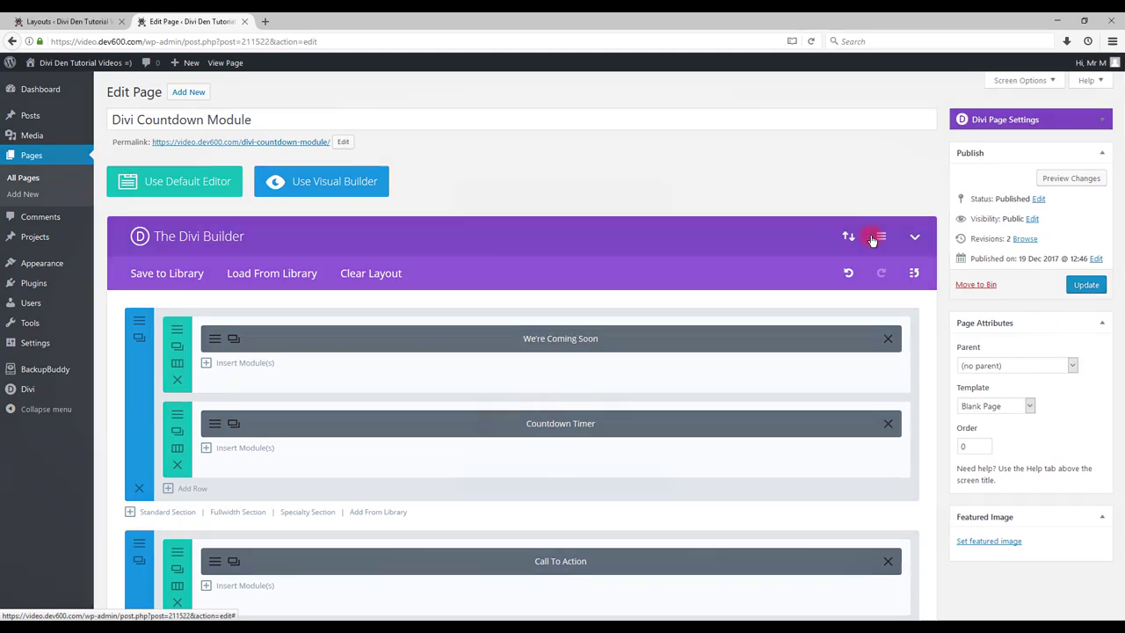
left_click(875, 236)
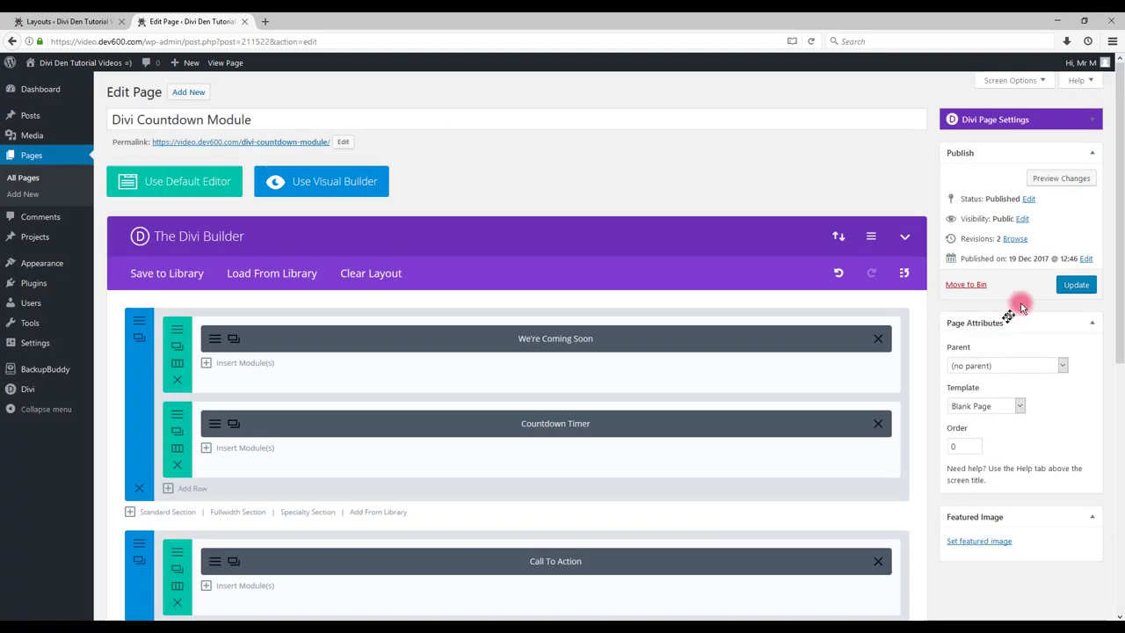
left_click(1076, 284)
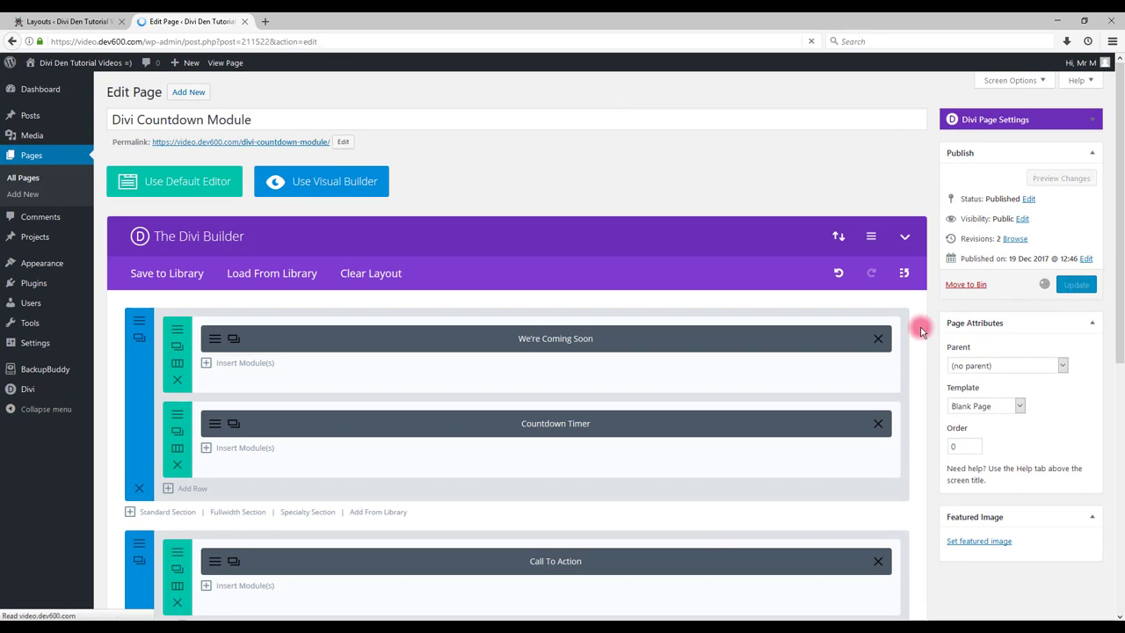
left_click(1076, 284)
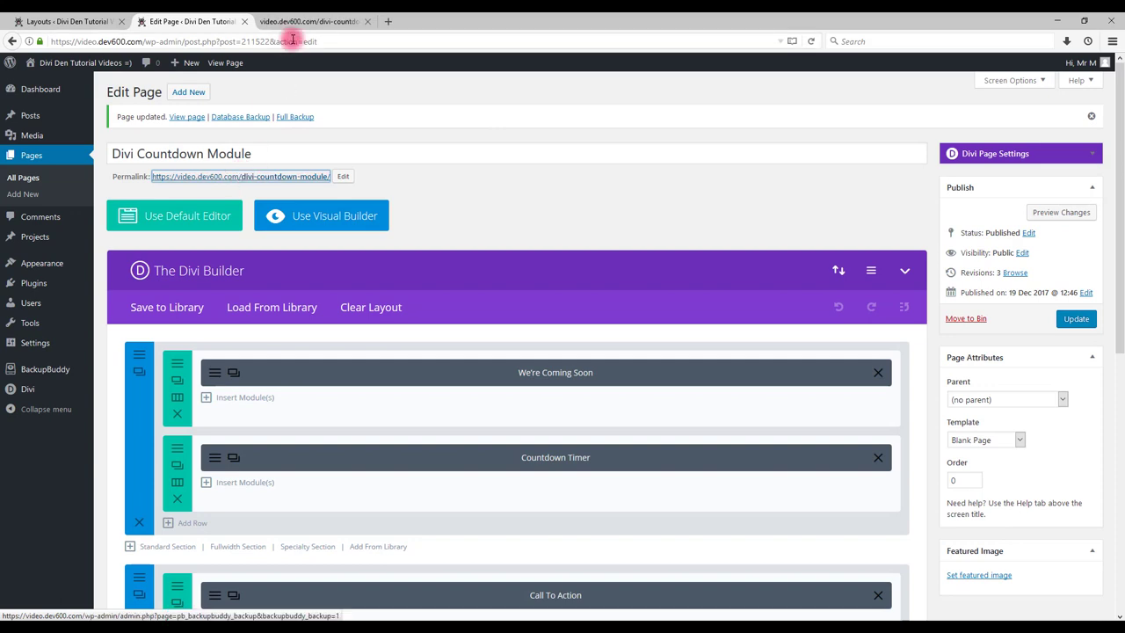
View the live page and scroll through its starry-night and We're Coming Soon countdowns.
left_click(312, 21)
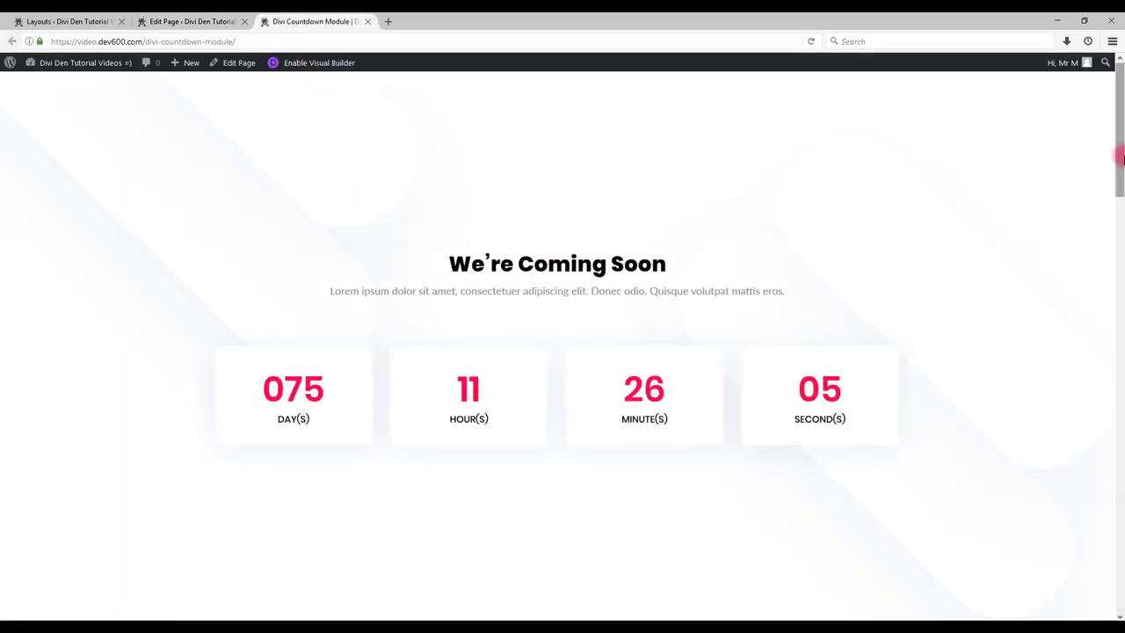
scroll("down", 3)
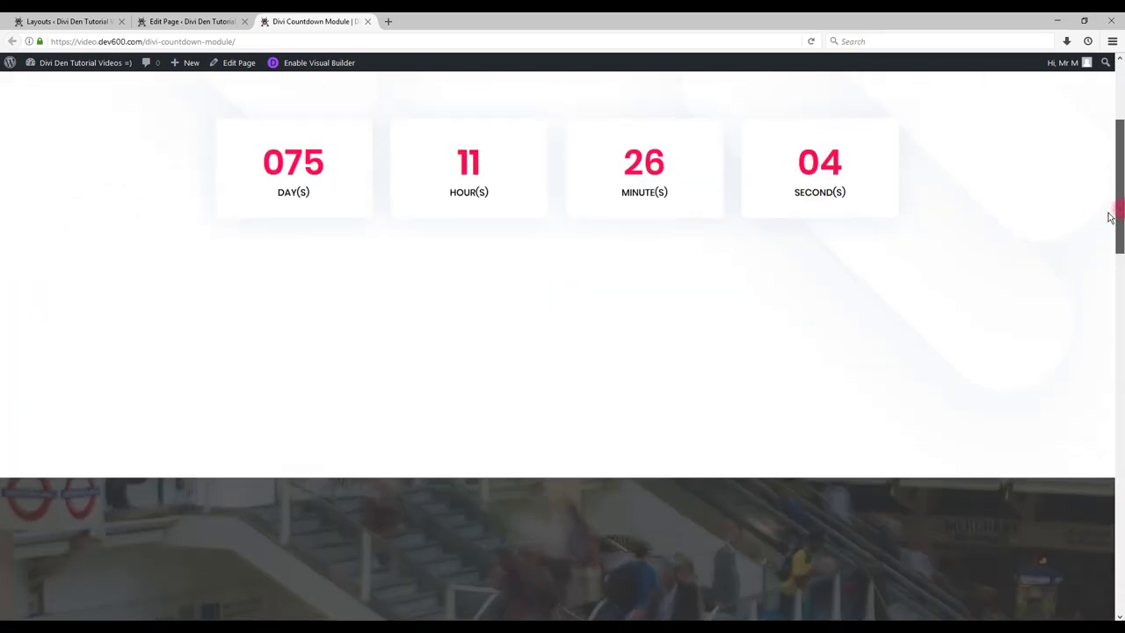
scroll("down", 3)
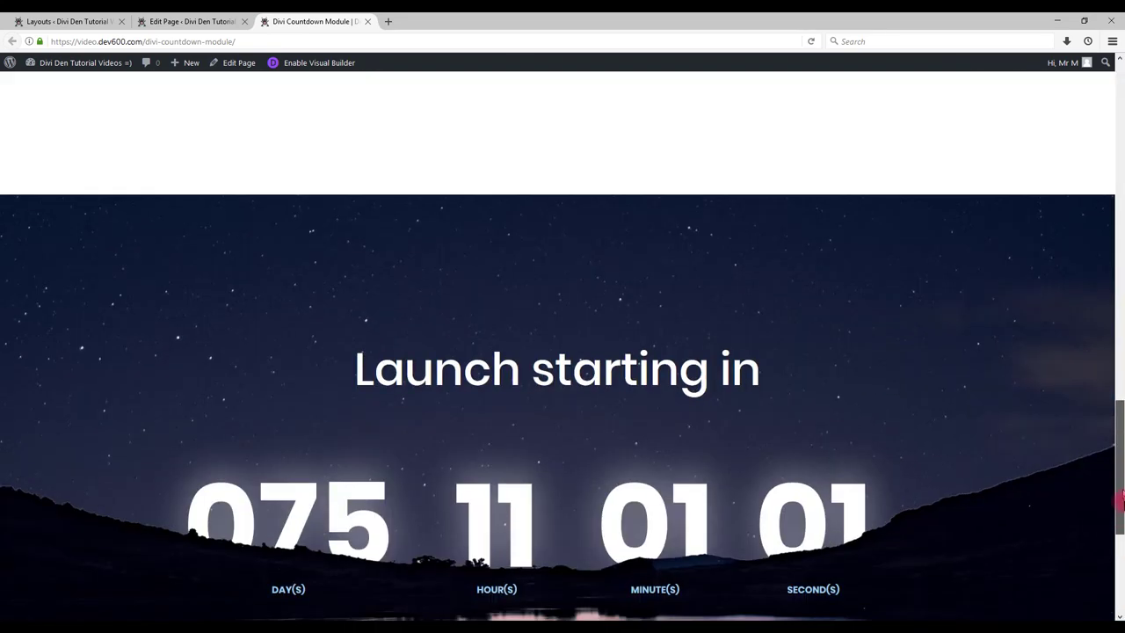
scroll("down", 3)
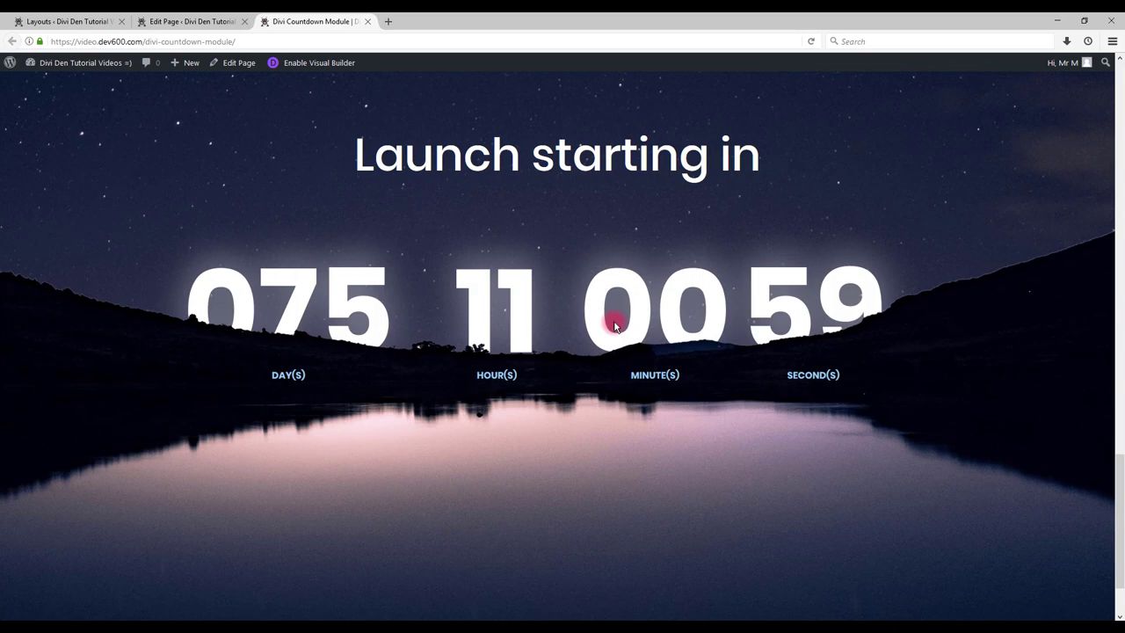
scroll("down", 3)
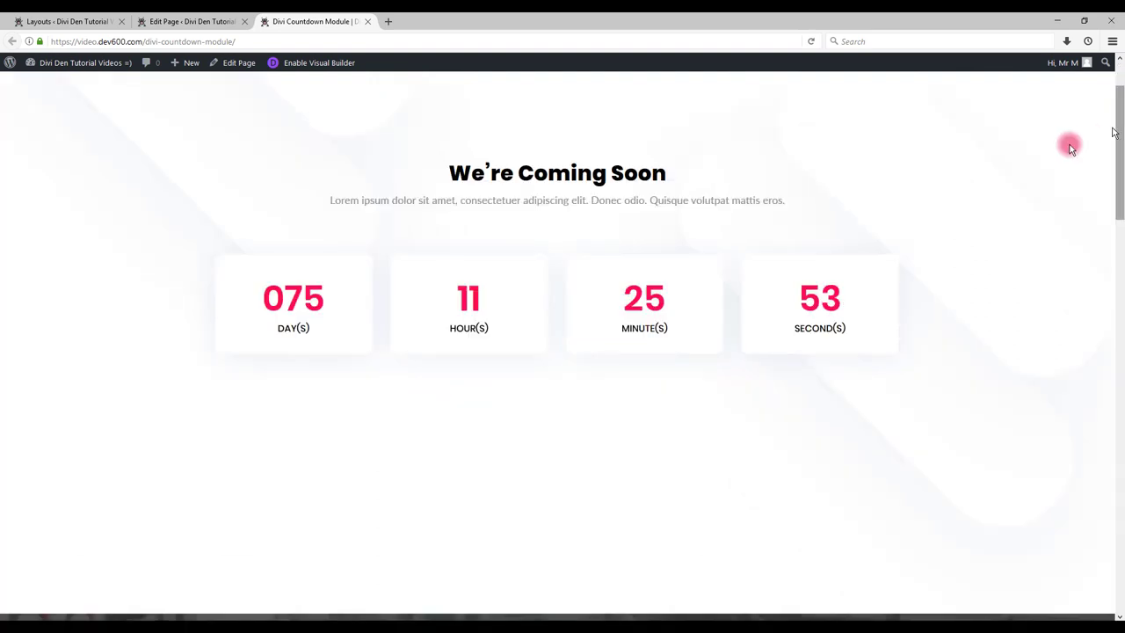
mouse_move(874, 327)
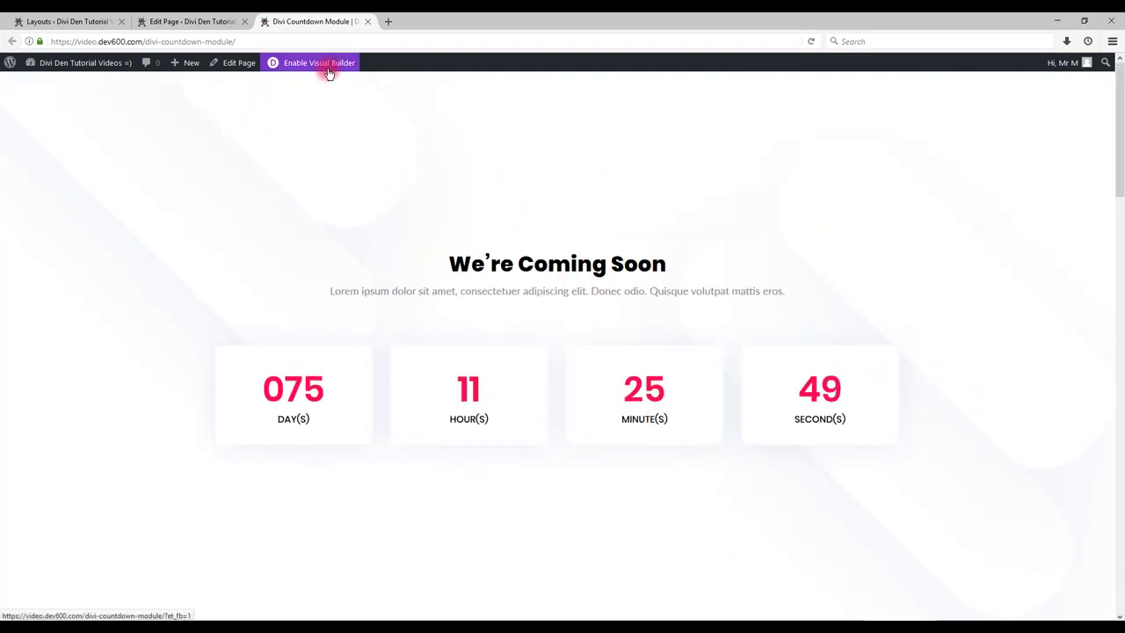
Enable the Visual Builder from the WordPress admin bar on the countdown page.
left_click(319, 63)
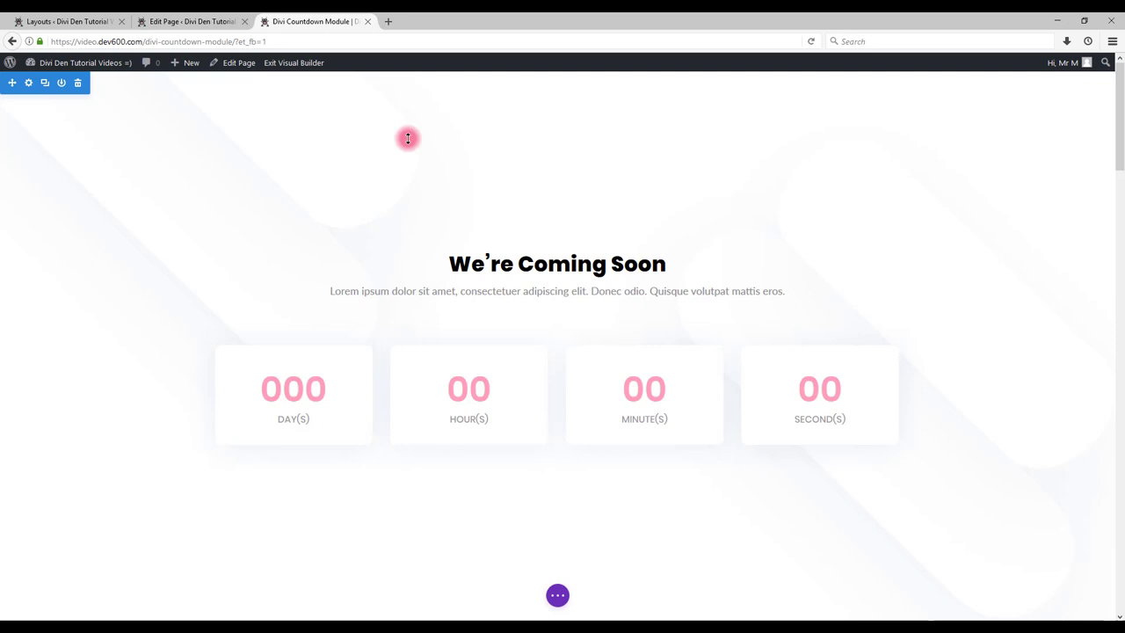
mouse_move(877, 180)
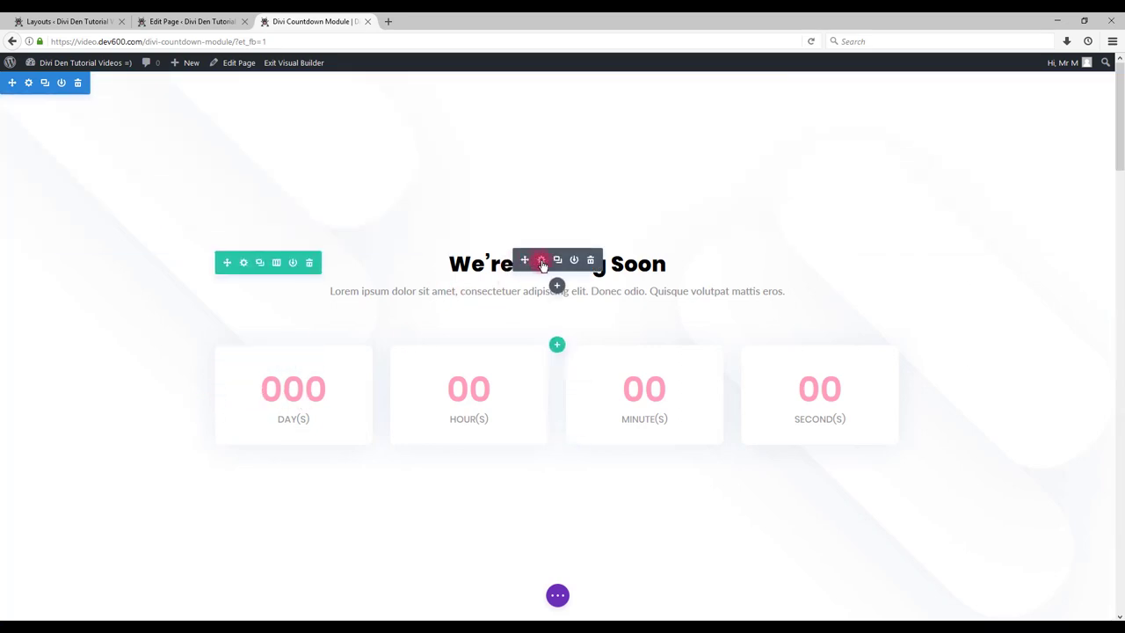
mouse_move(541, 259)
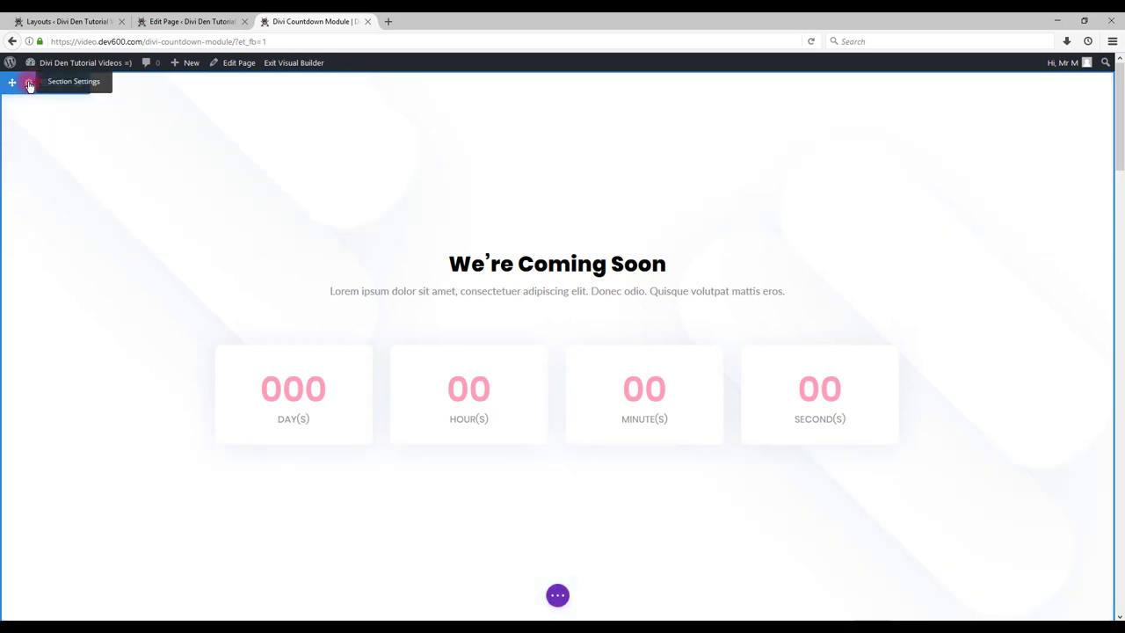
Set the crowded station escalator photo as the section background and save the settings.
left_click(28, 82)
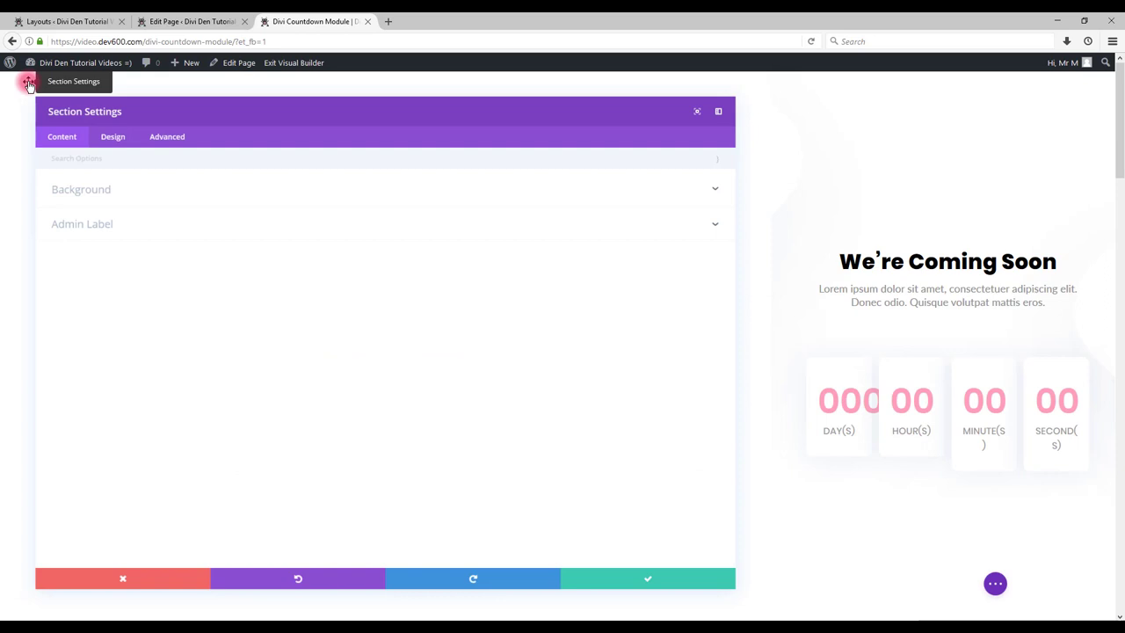
left_click(81, 189)
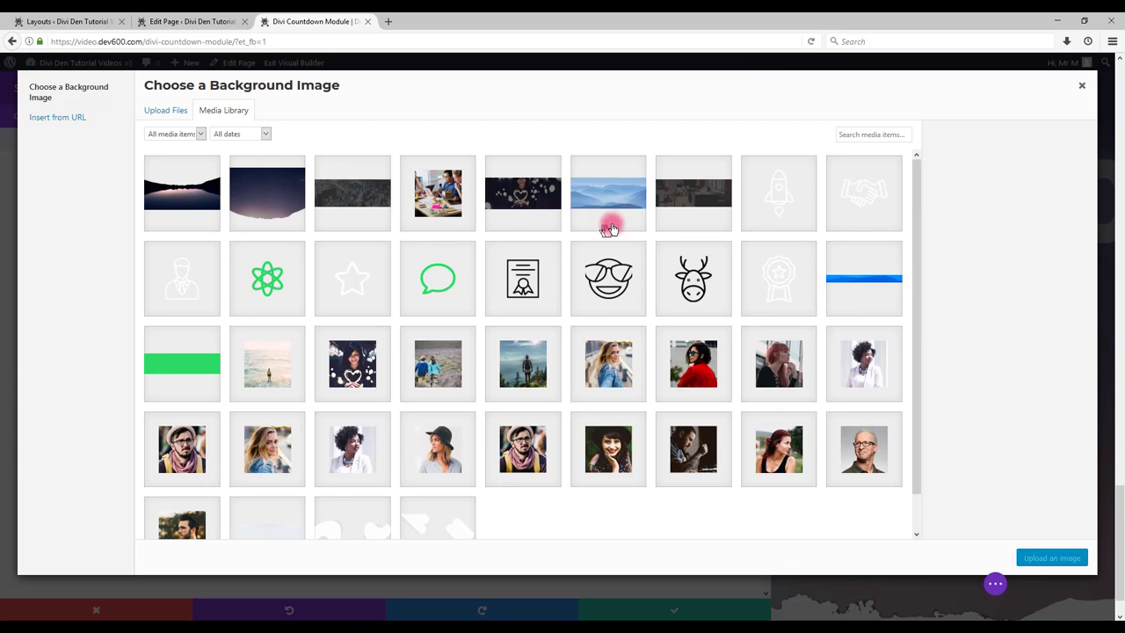
left_click(351, 192)
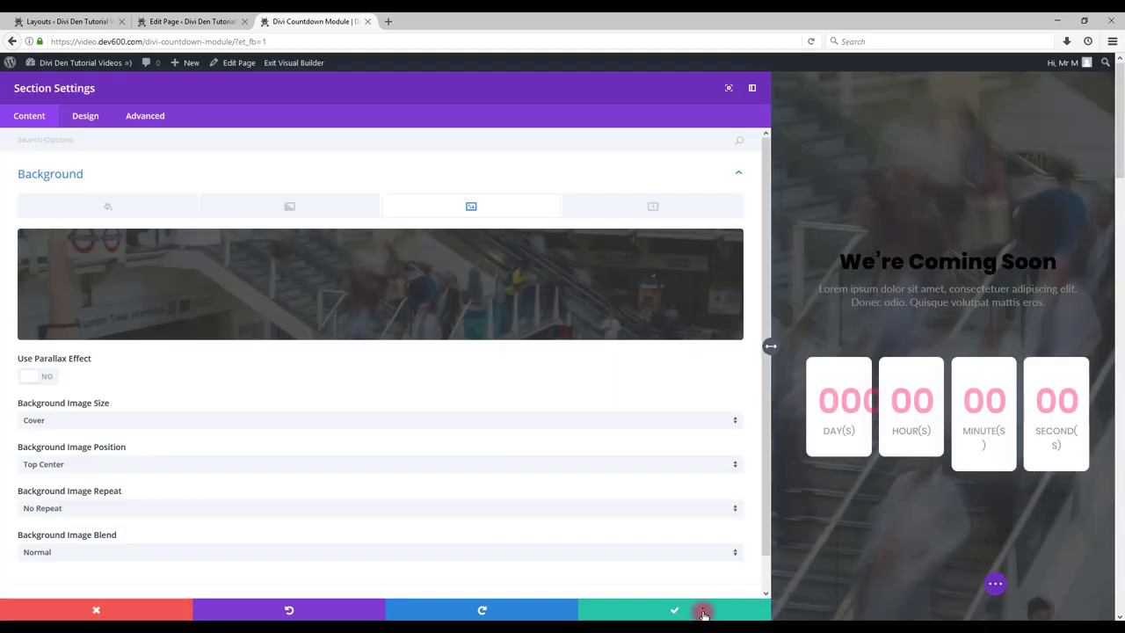
left_click(675, 610)
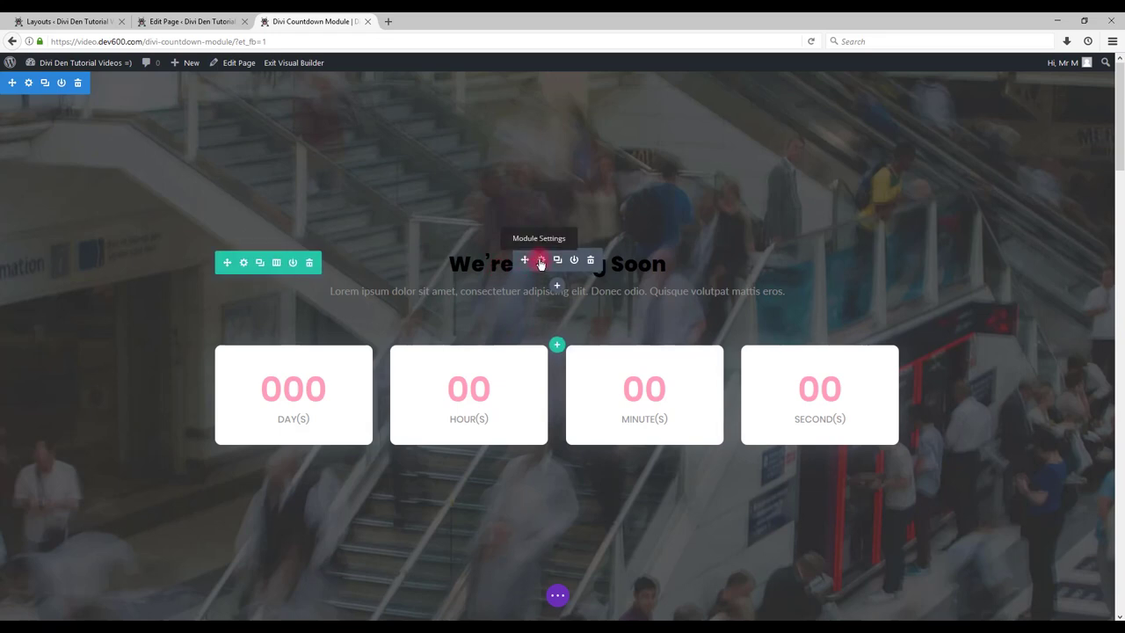
Set the Call To Action module's title and body text colours to white.
left_click(540, 260)
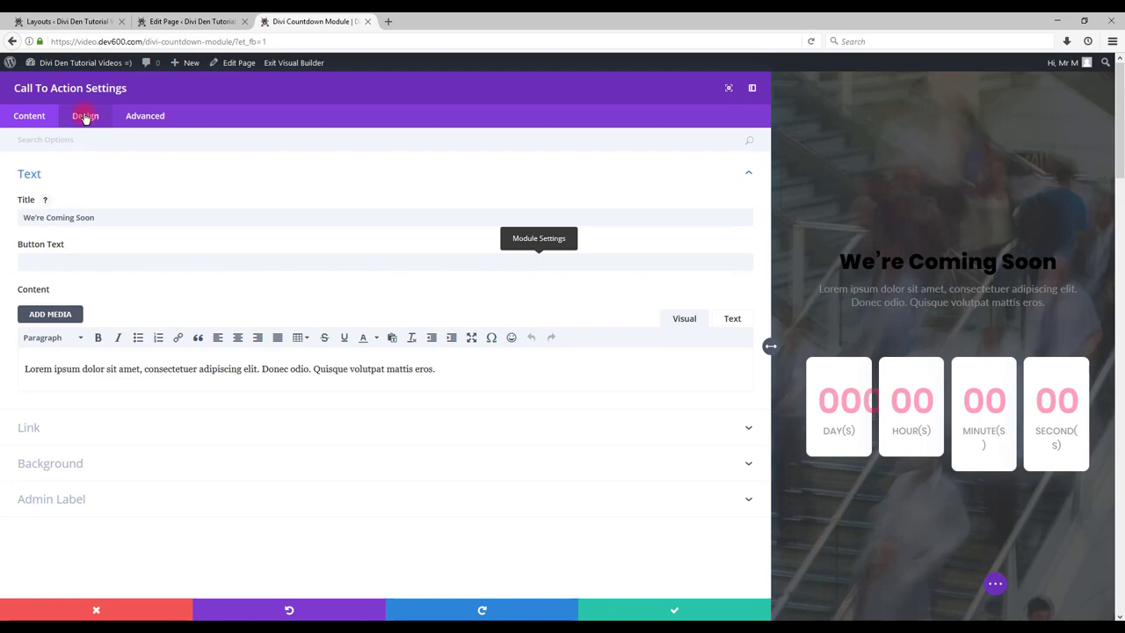
left_click(86, 115)
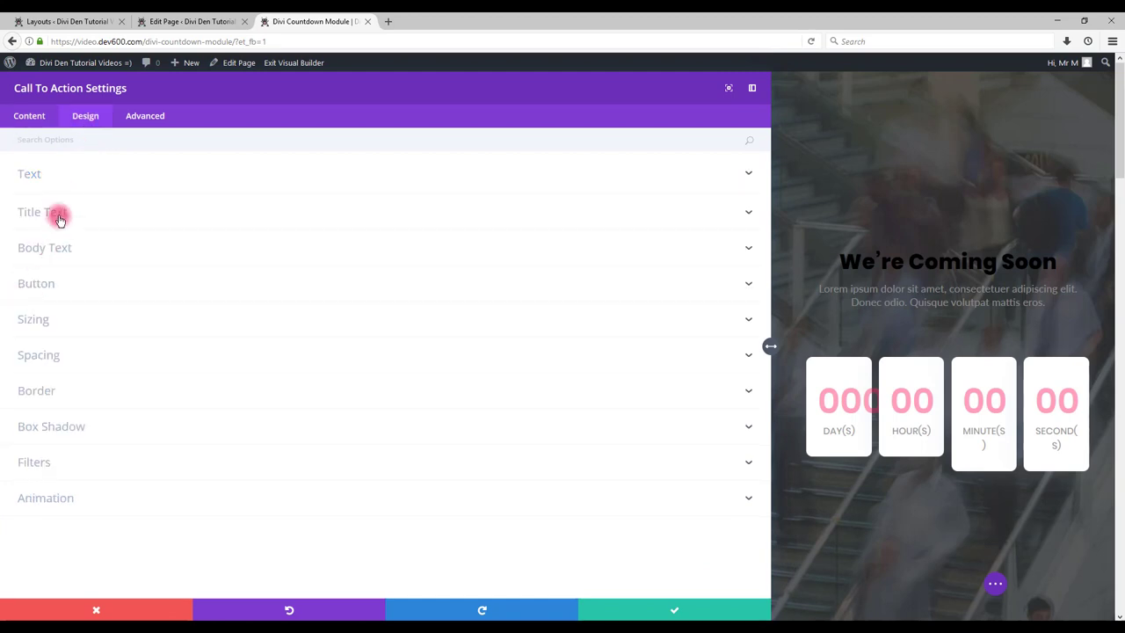
left_click(60, 212)
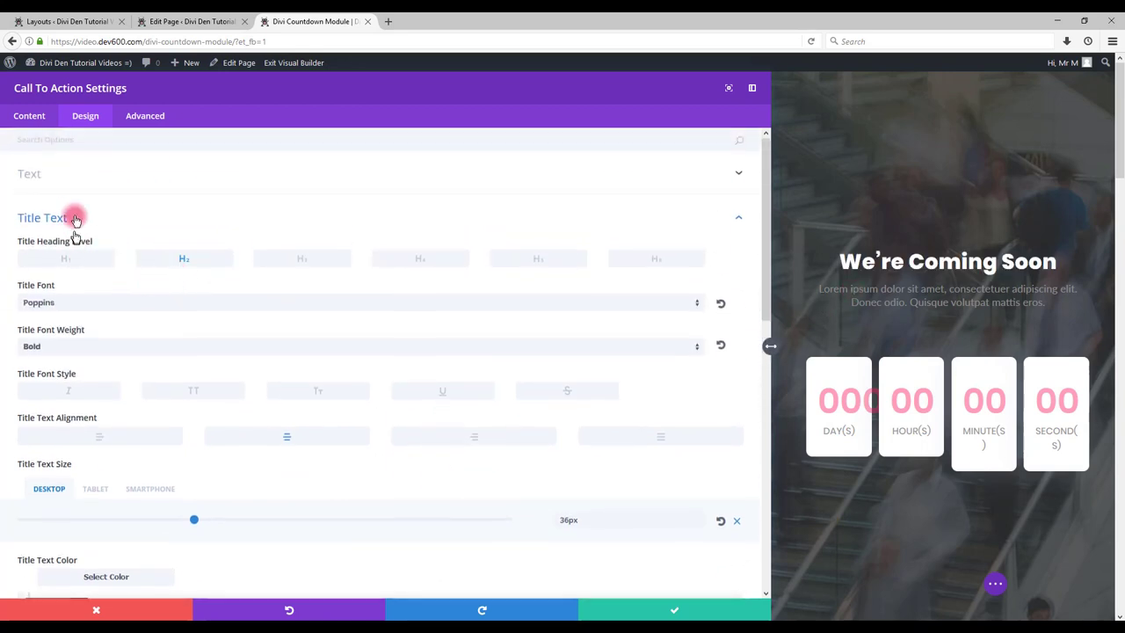
scroll("down", 3)
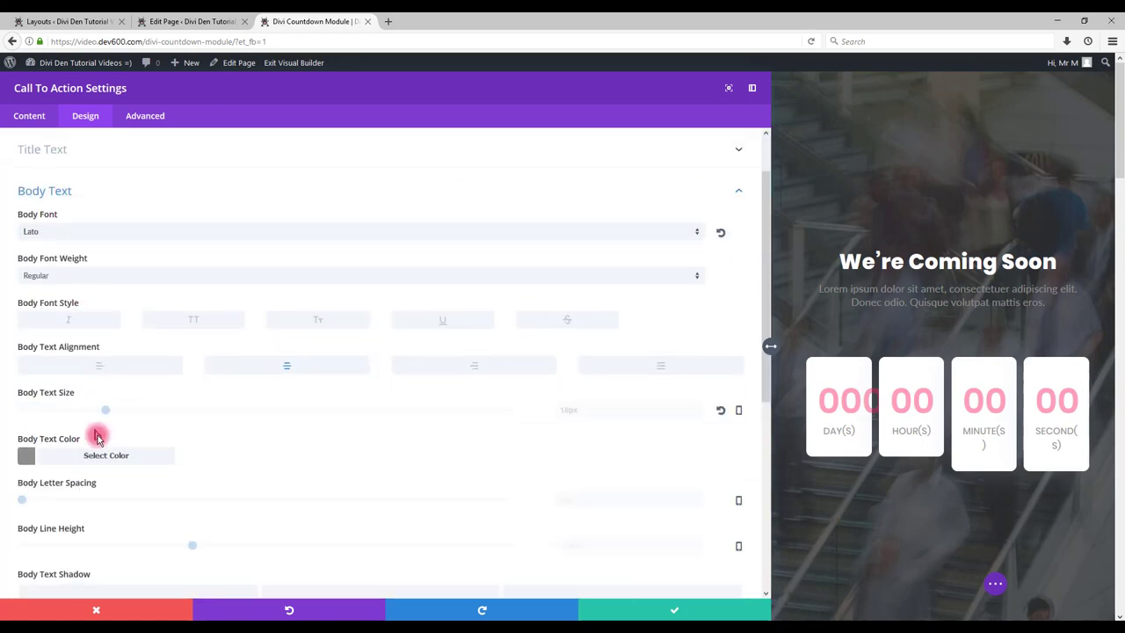
left_click(105, 455)
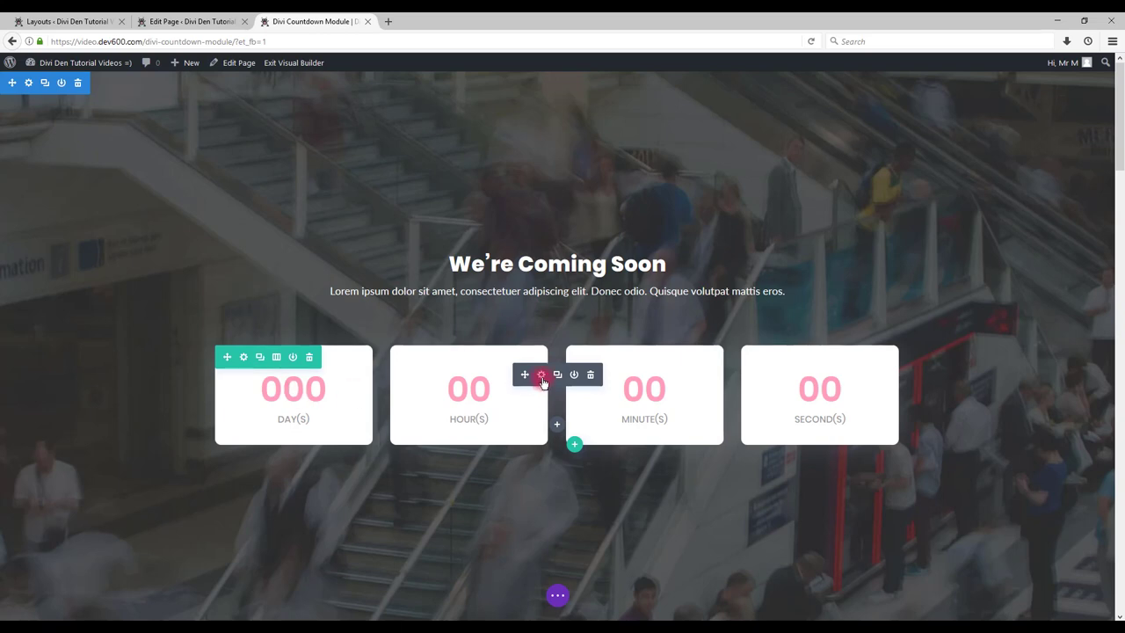
Change the Countdown Timer's Numbers Text colour to the purple swatch.
left_click(541, 375)
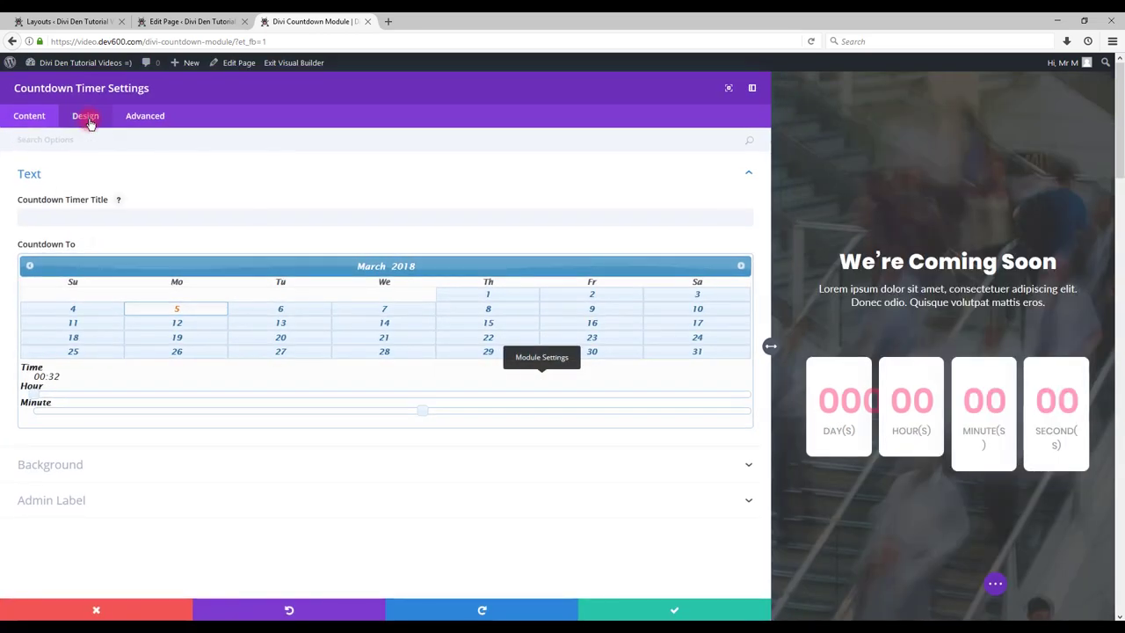
left_click(85, 115)
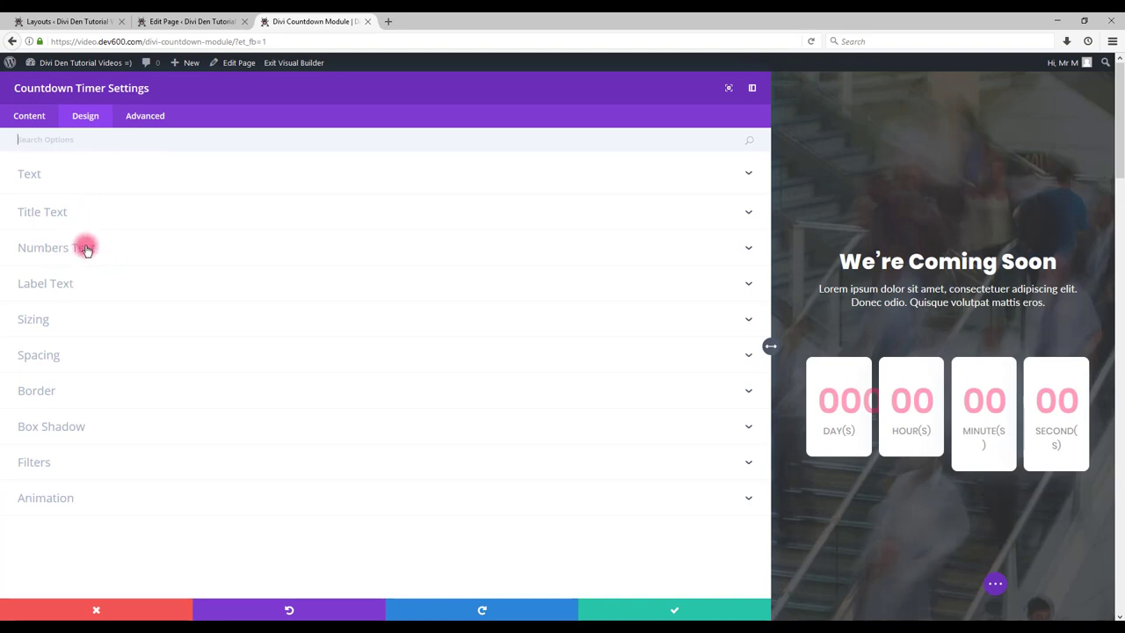
left_click(86, 247)
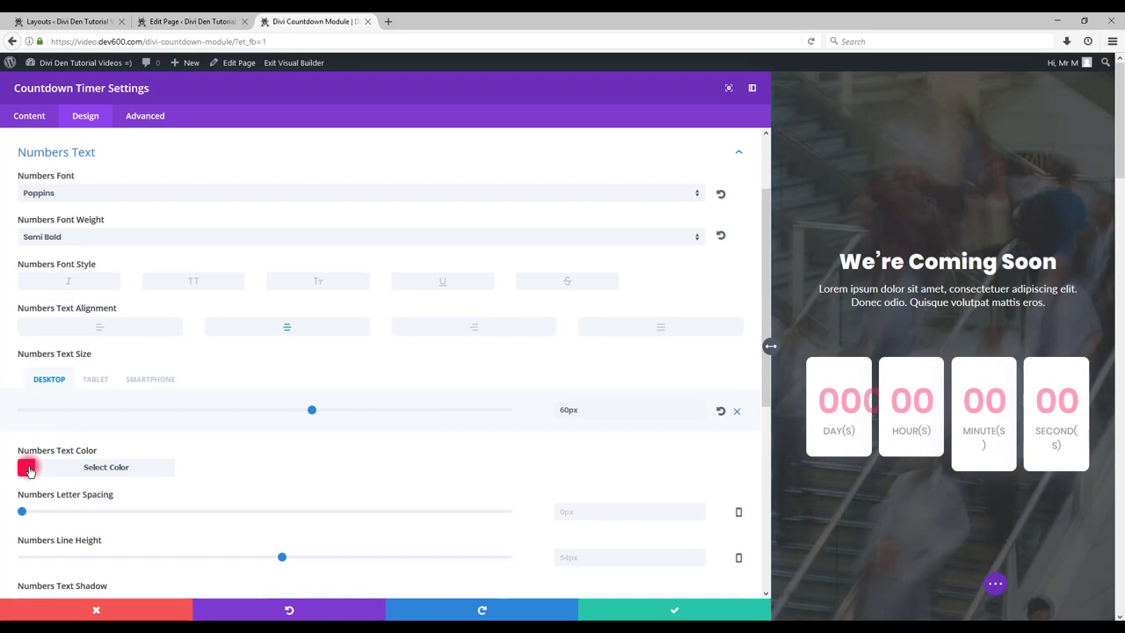
left_click(27, 467)
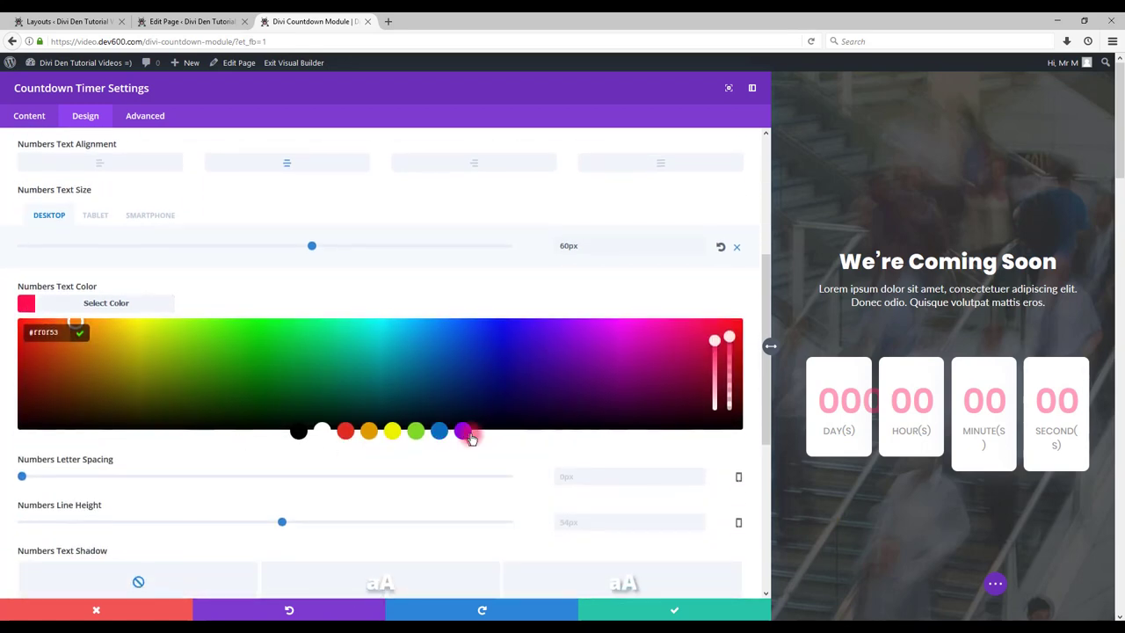
left_click(675, 610)
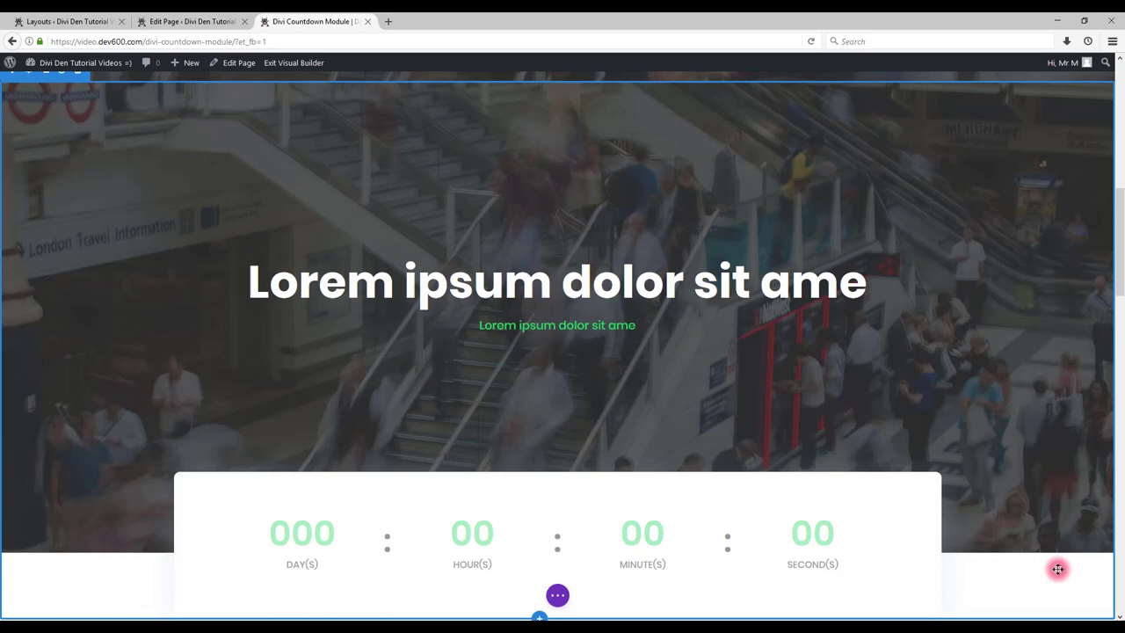
mouse_move(1044, 576)
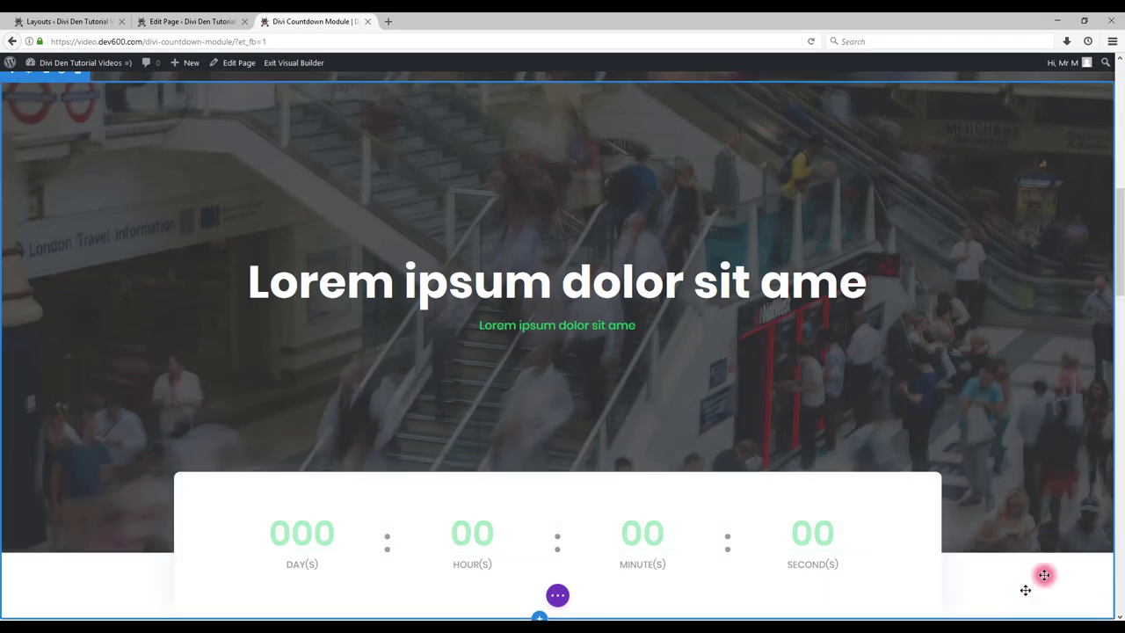
scroll("down", 3)
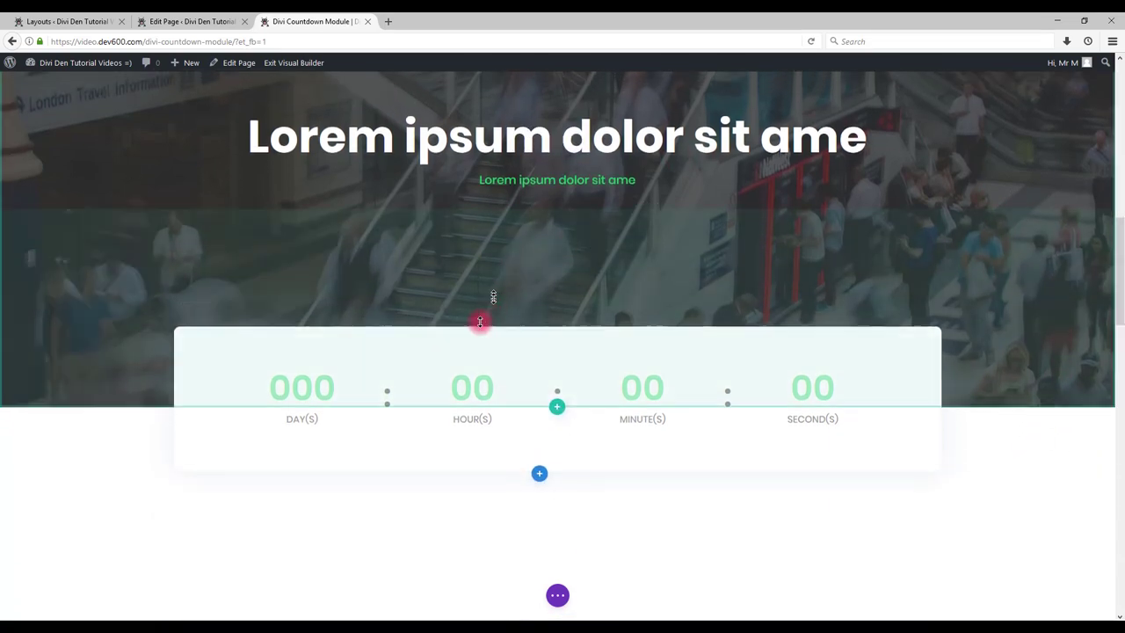
scroll("down", 3)
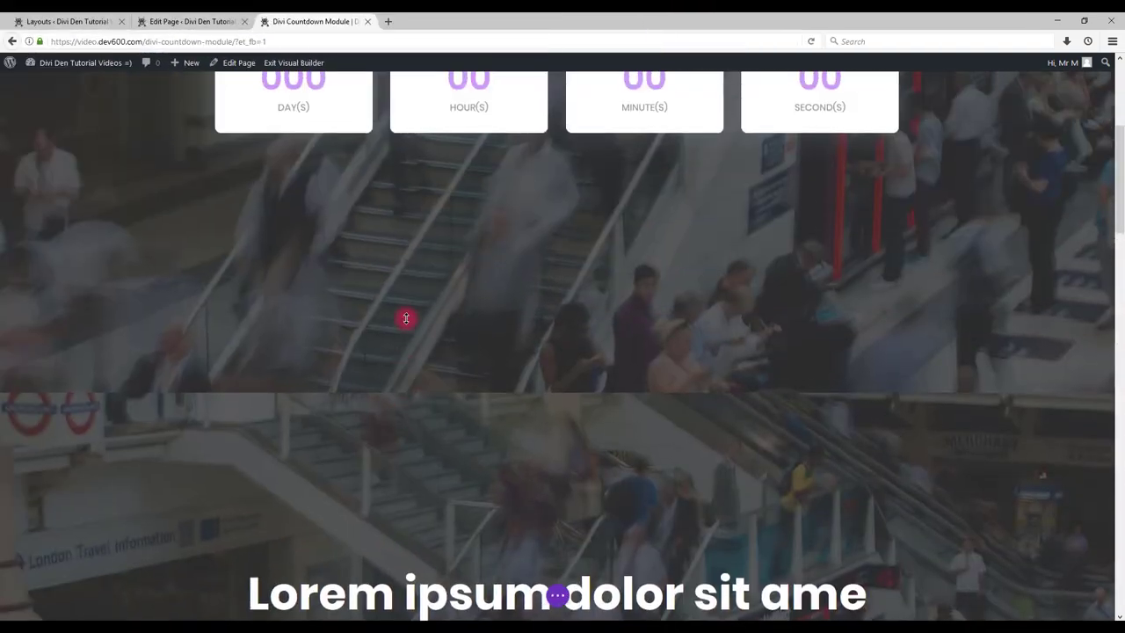